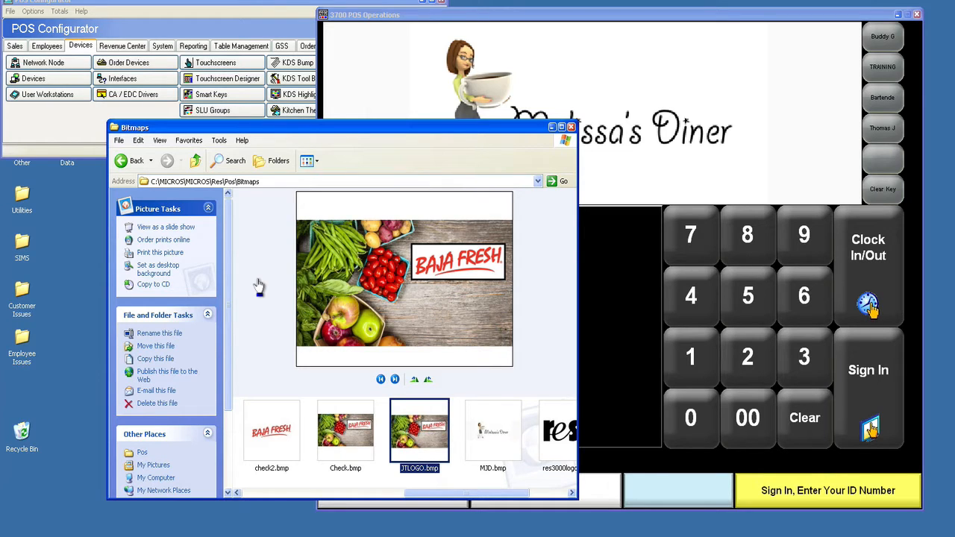
mouse_move(555, 208)
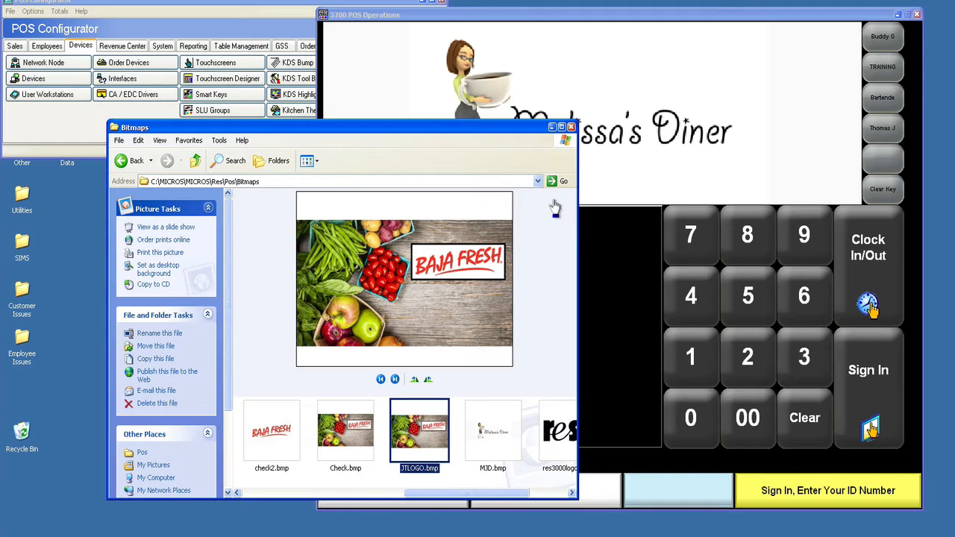
mouse_move(404, 328)
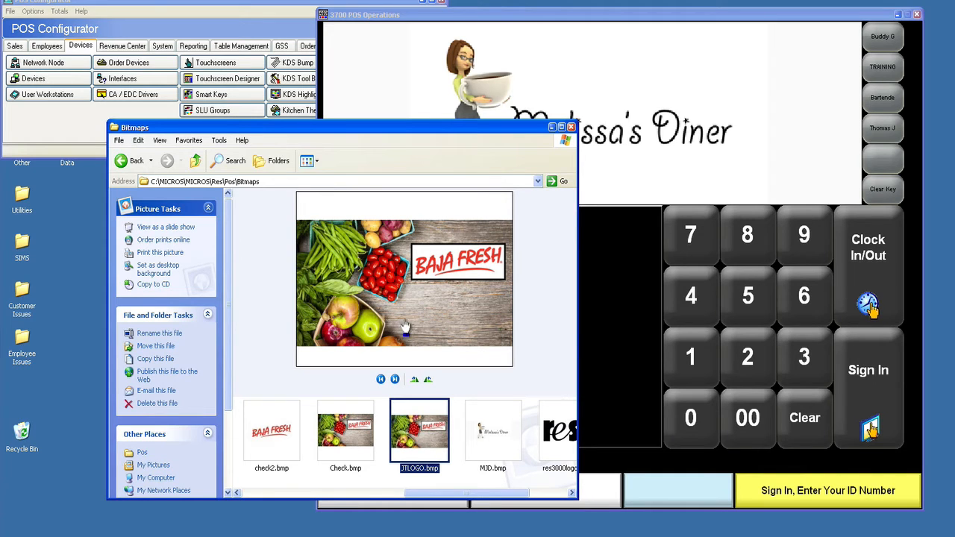
Step: Preview the Check.bmp logo thumbnail, then bring POS Operations to the front
click(345, 431)
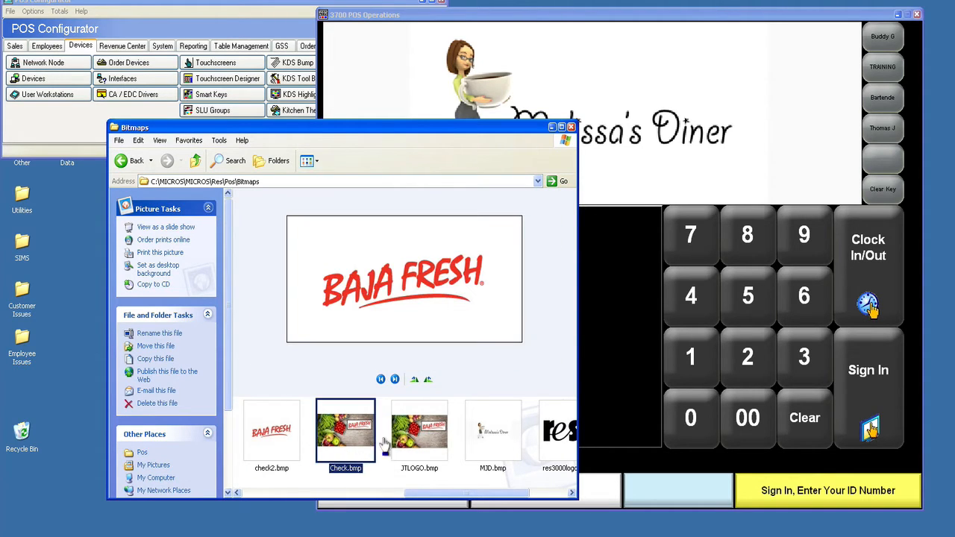
click(419, 431)
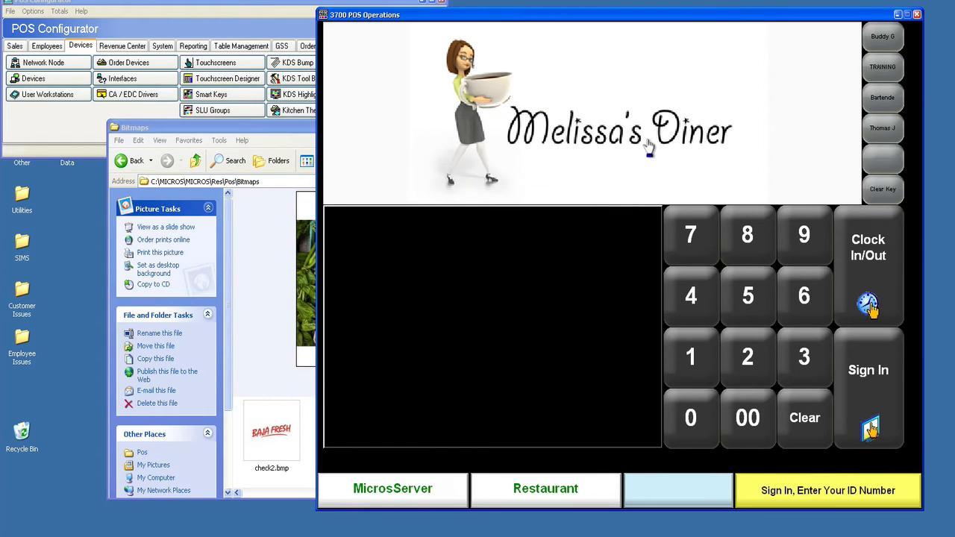
mouse_move(805, 246)
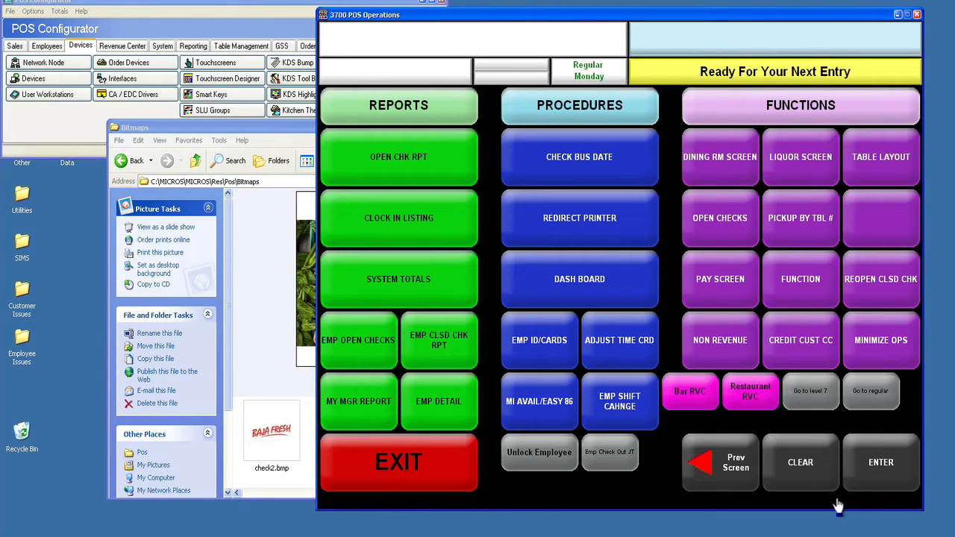
mouse_move(785, 420)
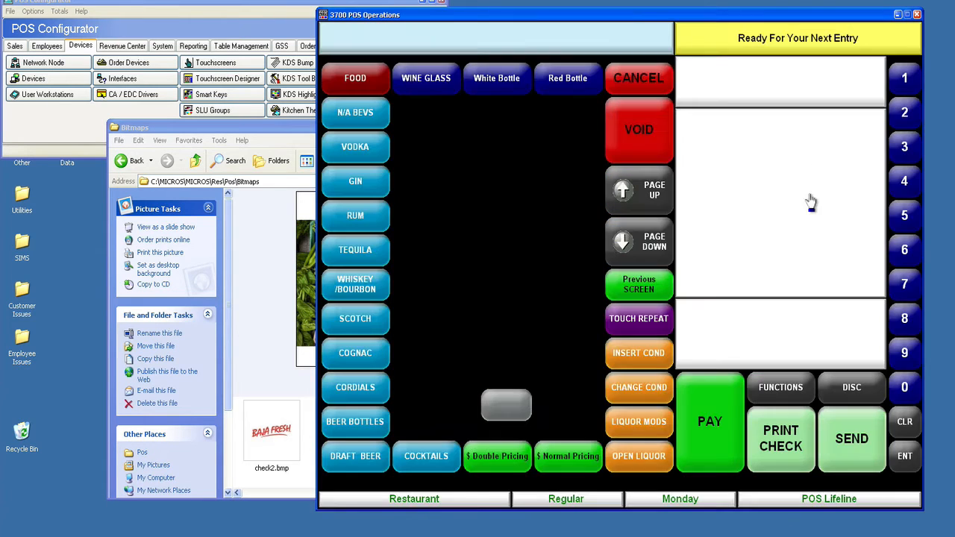
mouse_move(506, 408)
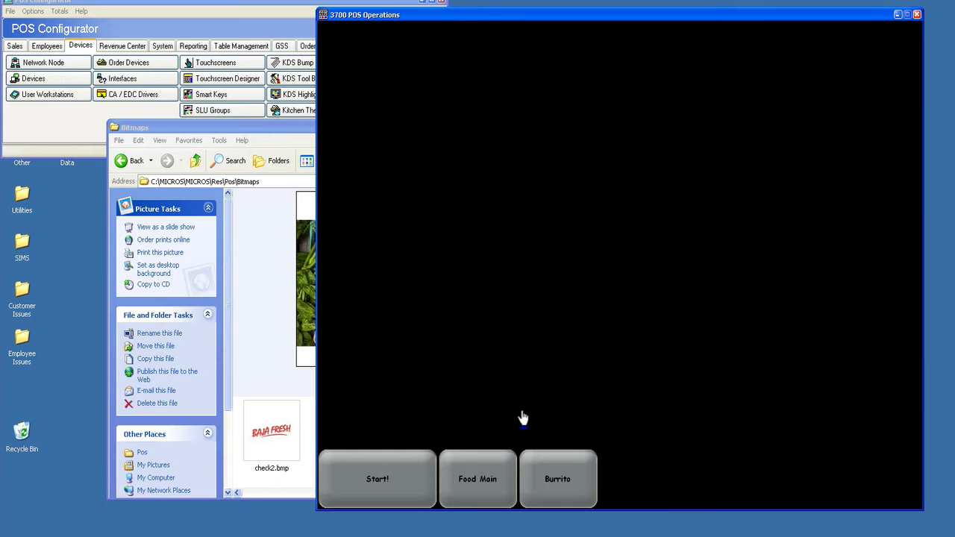
mouse_move(509, 455)
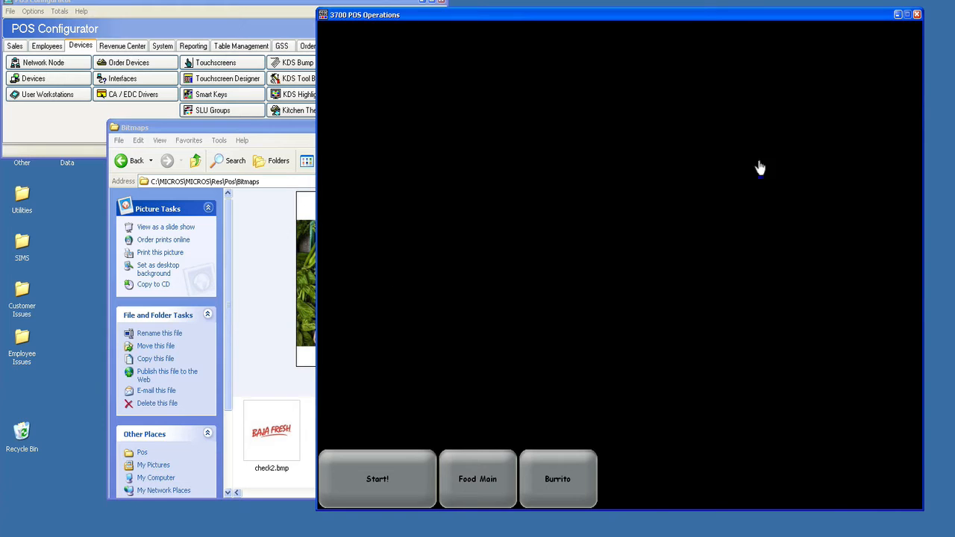
mouse_move(460, 114)
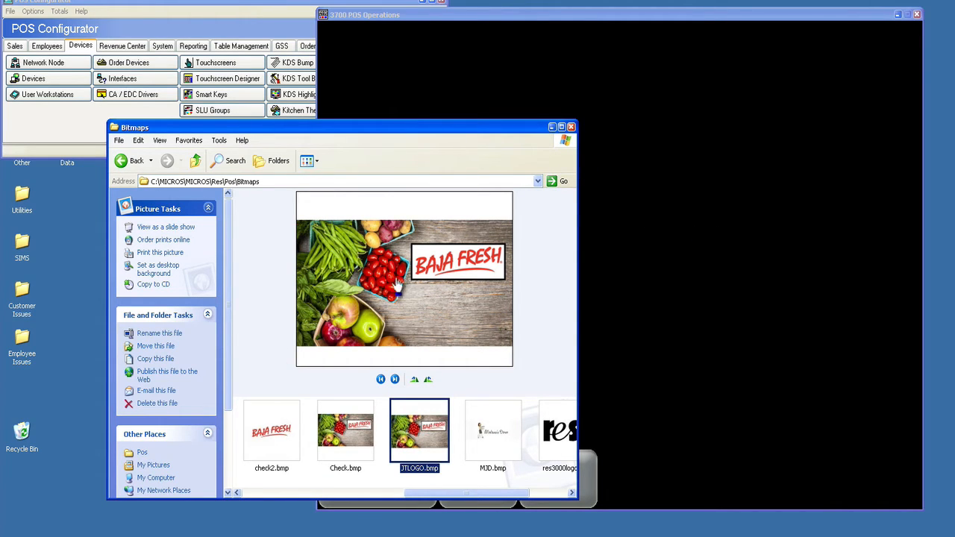
mouse_move(793, 182)
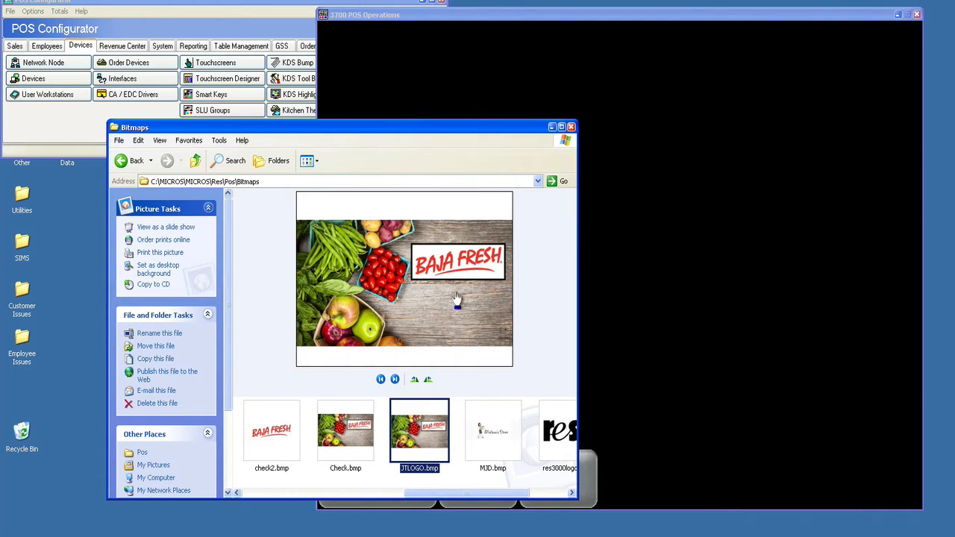
mouse_move(502, 347)
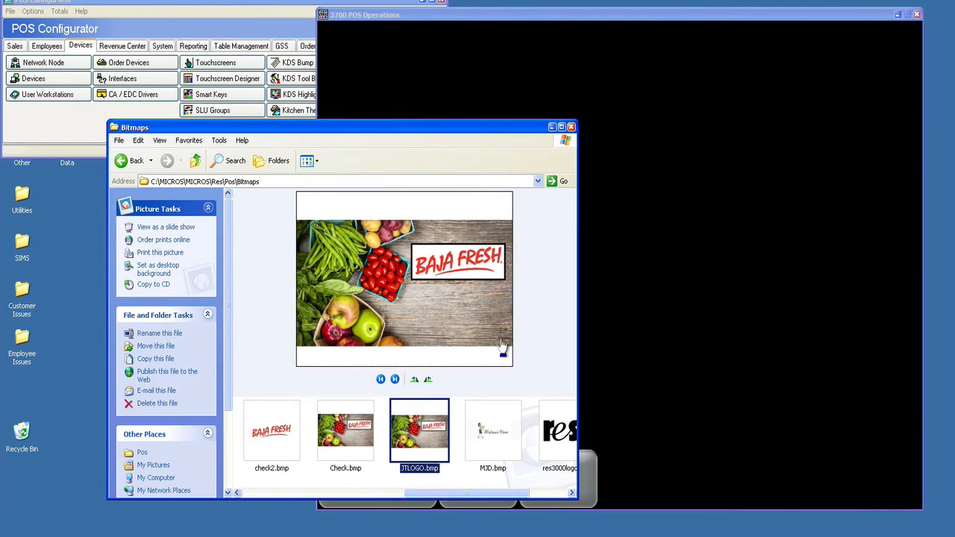
mouse_move(420, 317)
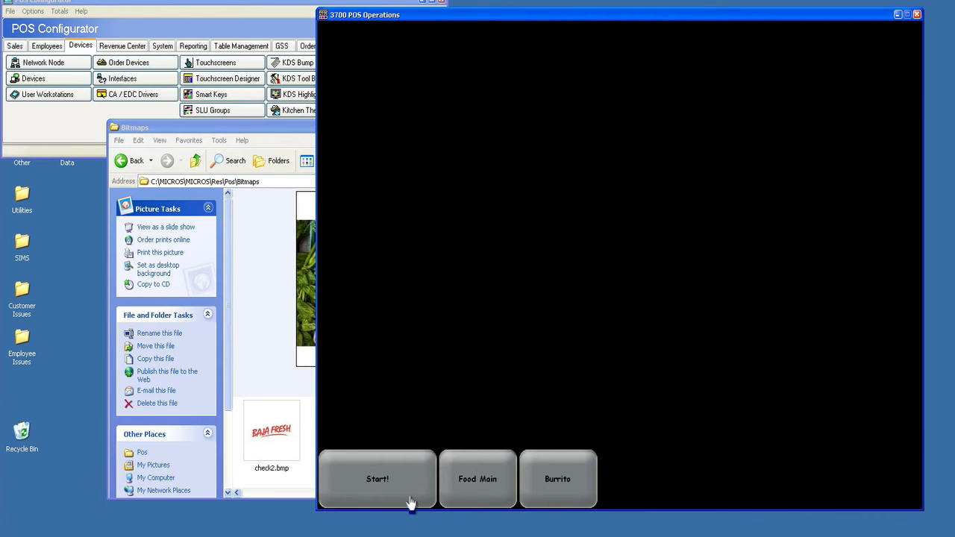
Step: Show the Start! page and Food Main categories, then return to the Start!/Food Main/Burrito page
click(377, 479)
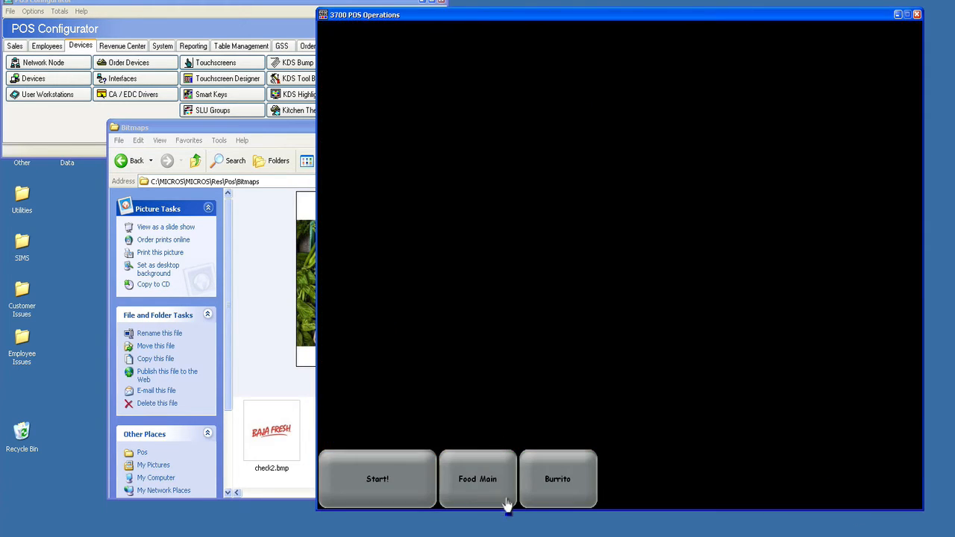
click(477, 479)
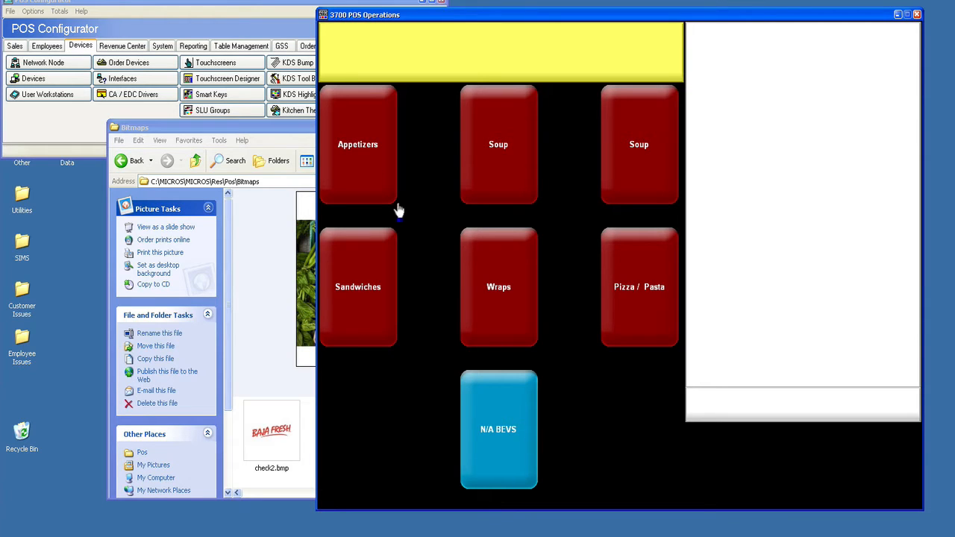
mouse_move(485, 479)
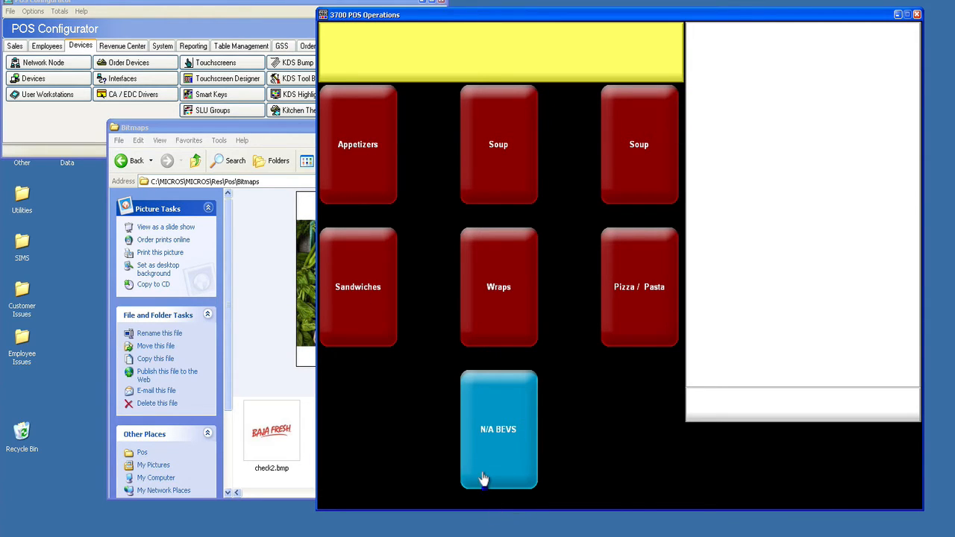
mouse_move(362, 163)
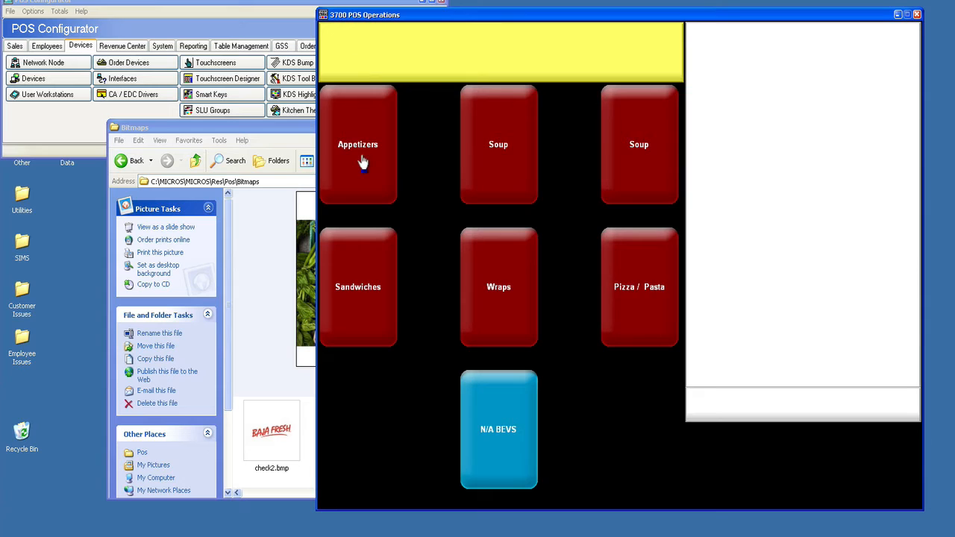
mouse_move(450, 152)
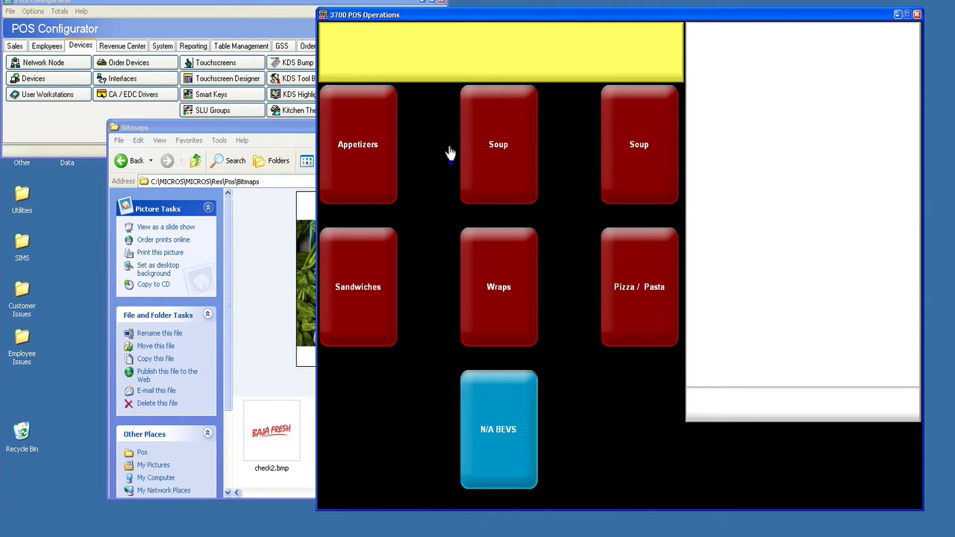
mouse_move(476, 305)
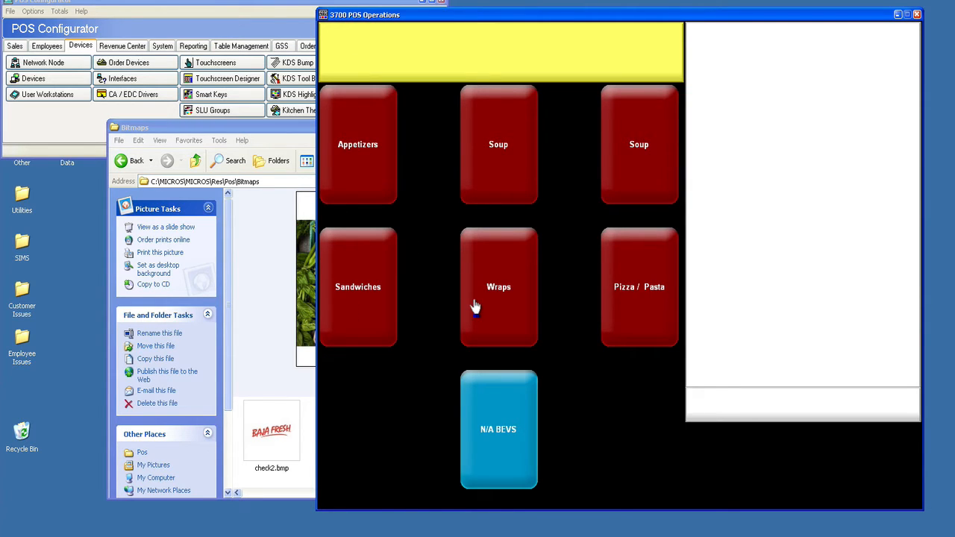
mouse_move(514, 183)
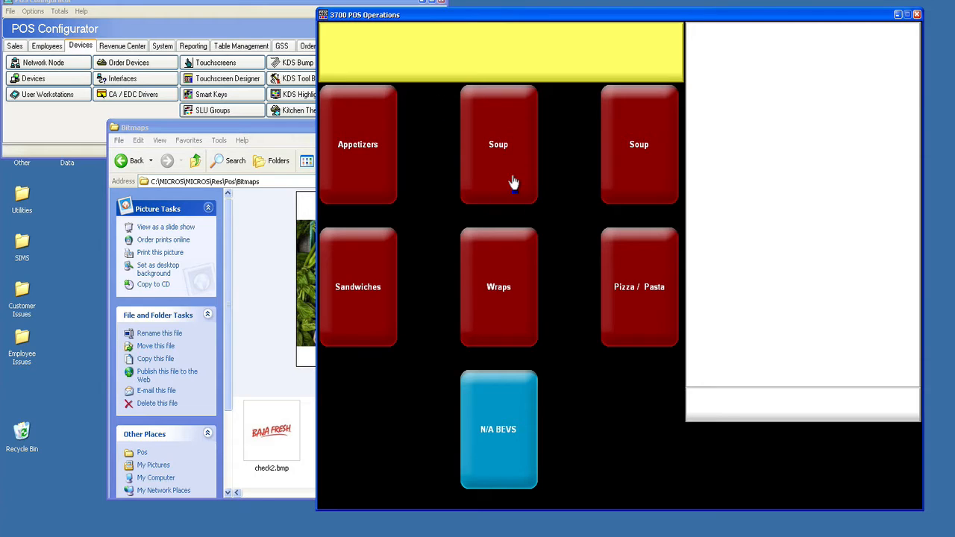
mouse_move(655, 438)
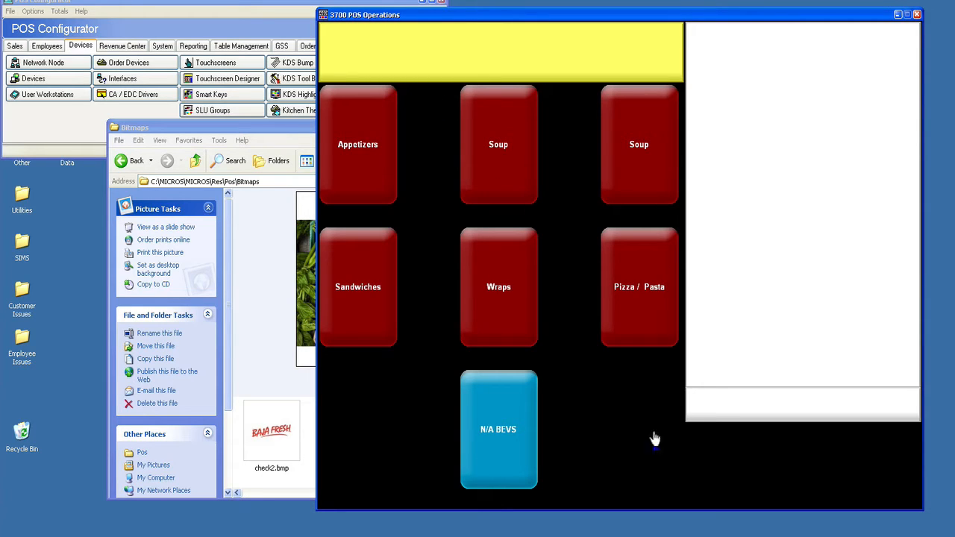
mouse_move(787, 352)
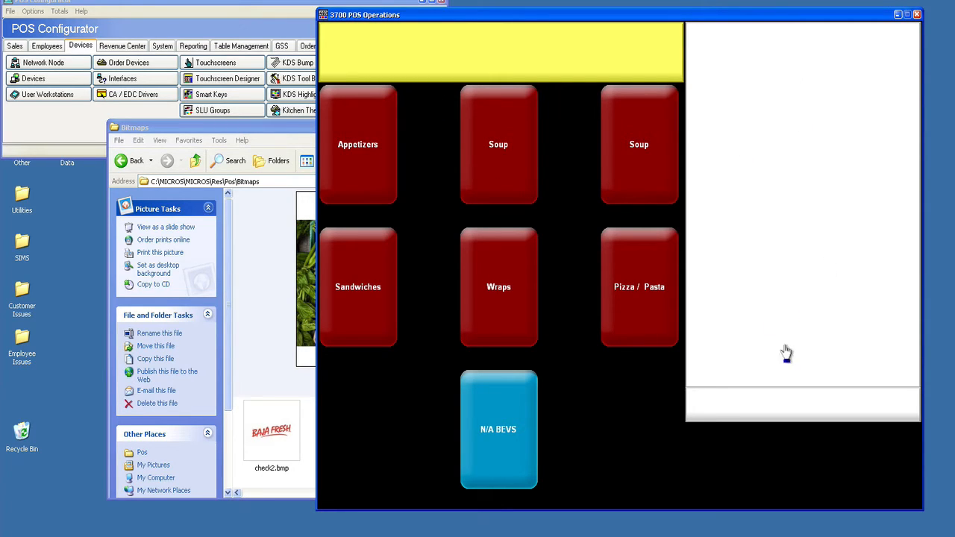
mouse_move(757, 240)
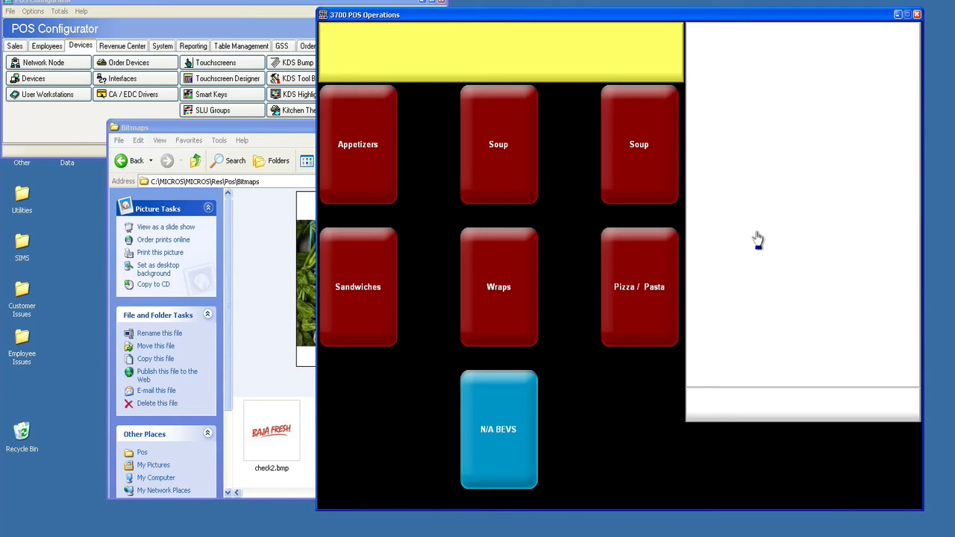
mouse_move(805, 110)
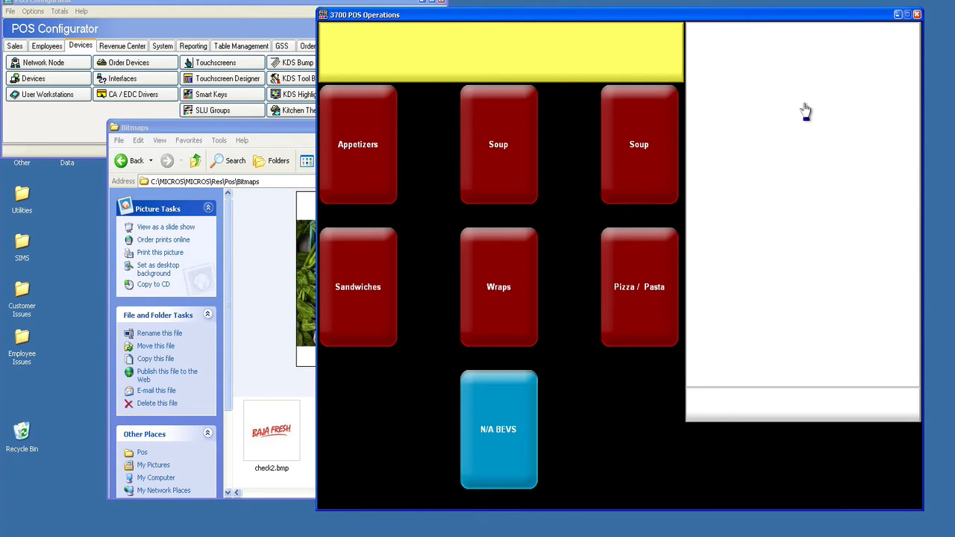
mouse_move(875, 425)
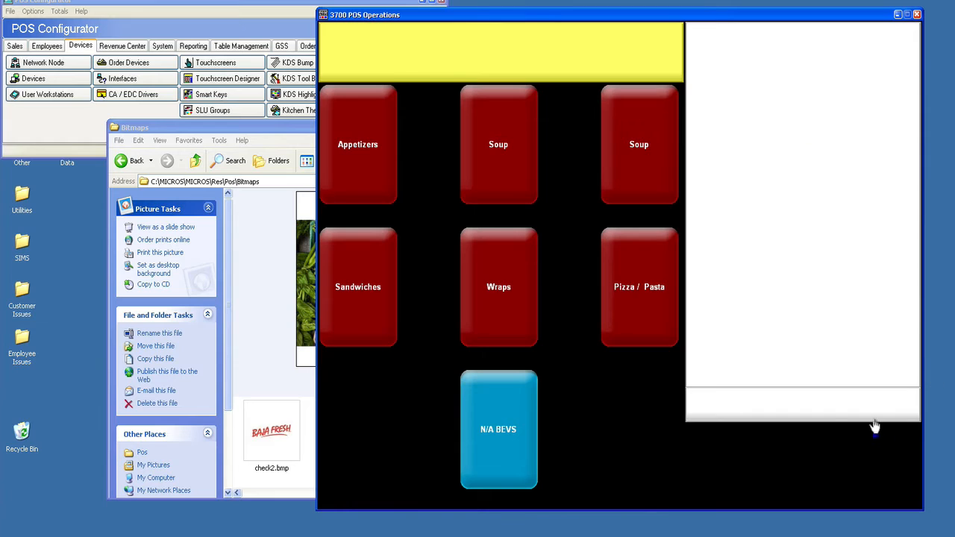
mouse_move(876, 405)
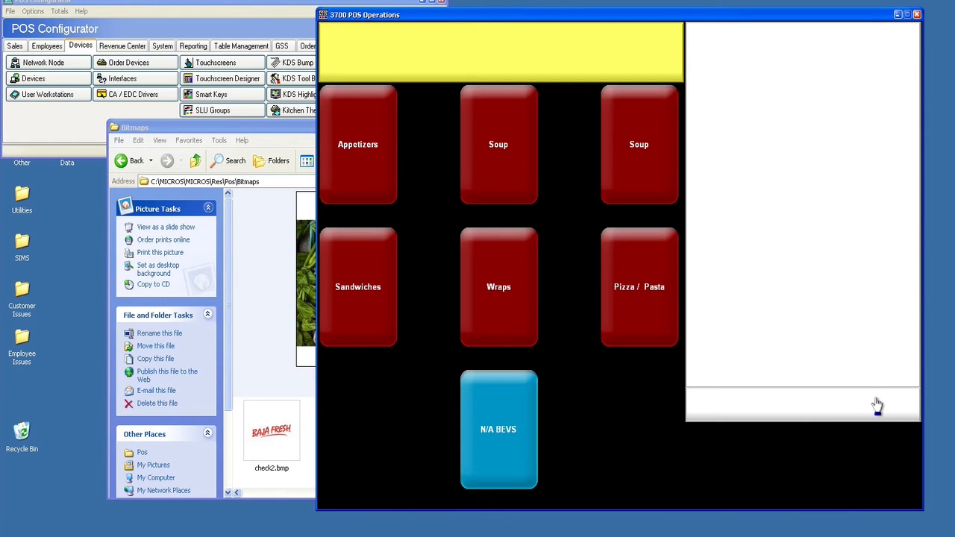
mouse_move(765, 511)
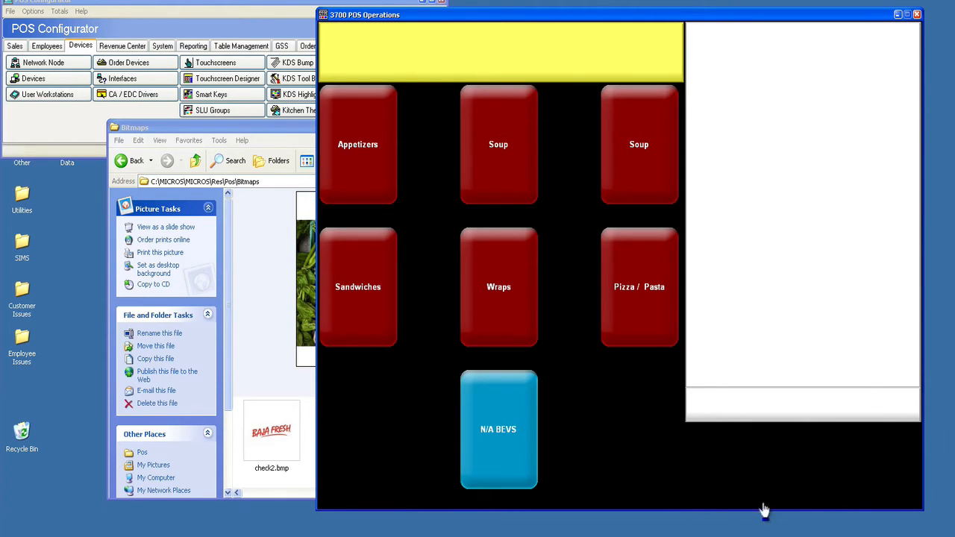
mouse_move(717, 481)
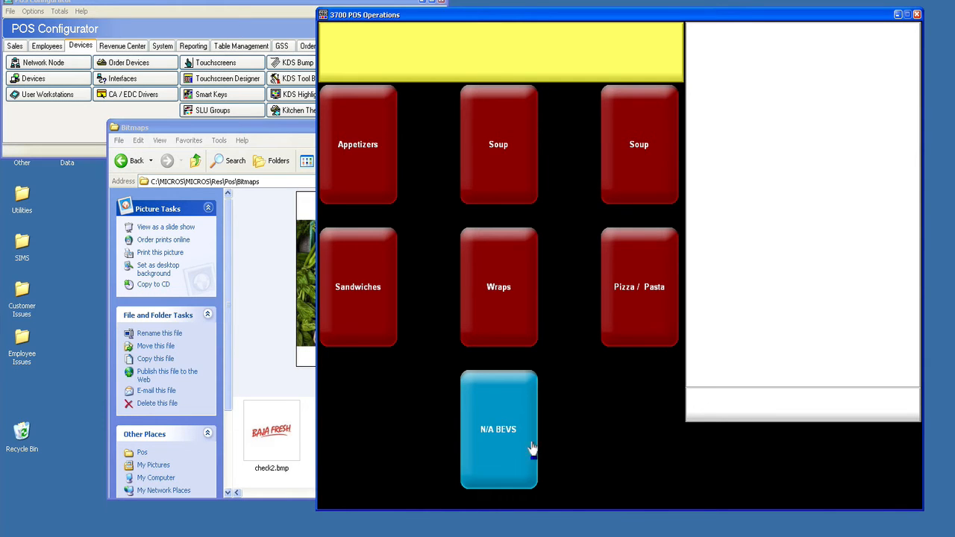
click(498, 429)
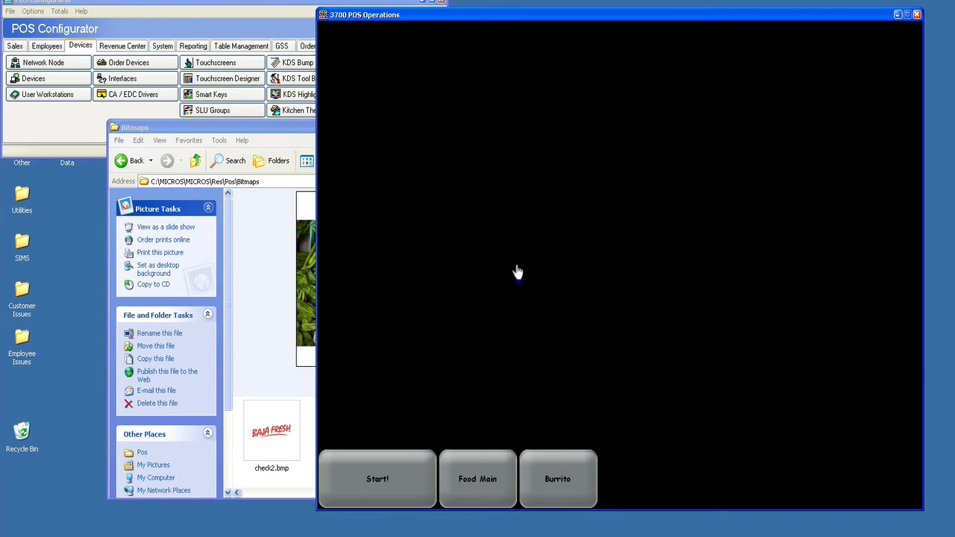
Step: Open the Burritos list (Baja, Bean & Chs, Mexicano, Nacho, Ultimo, Veggie) twice
click(557, 479)
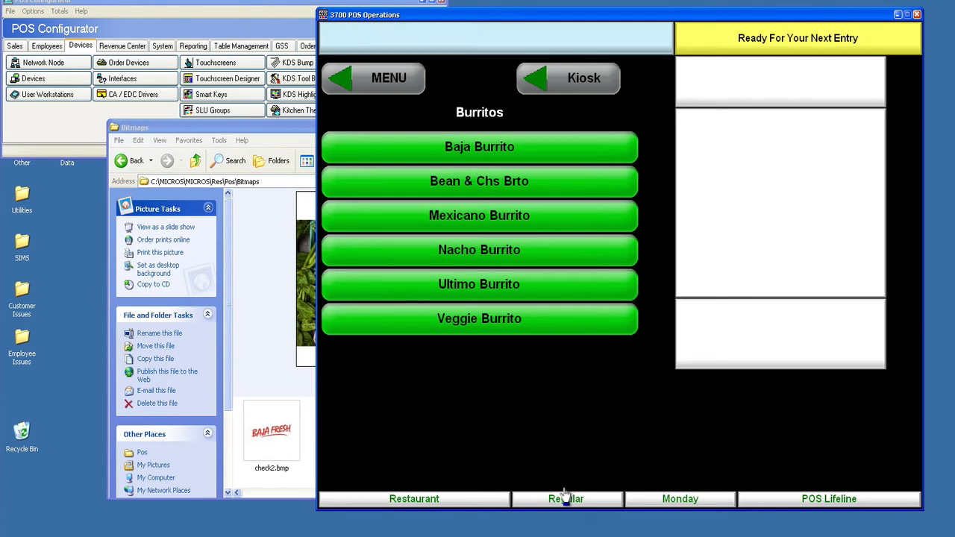
mouse_move(555, 238)
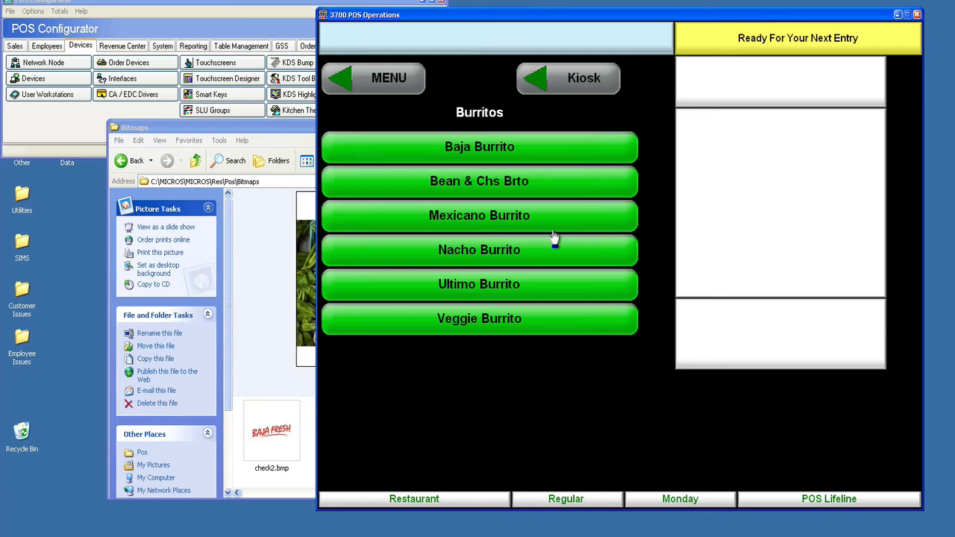
mouse_move(594, 326)
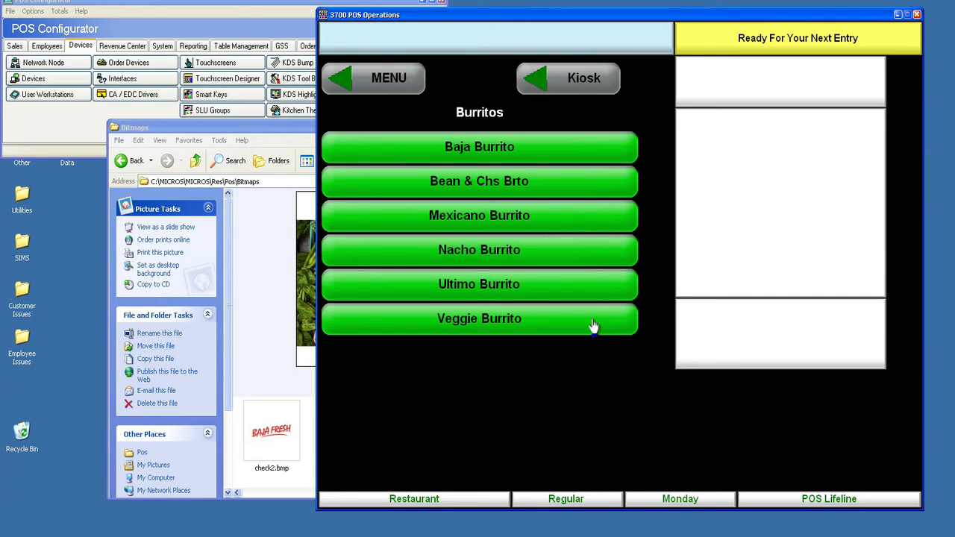
mouse_move(302, 56)
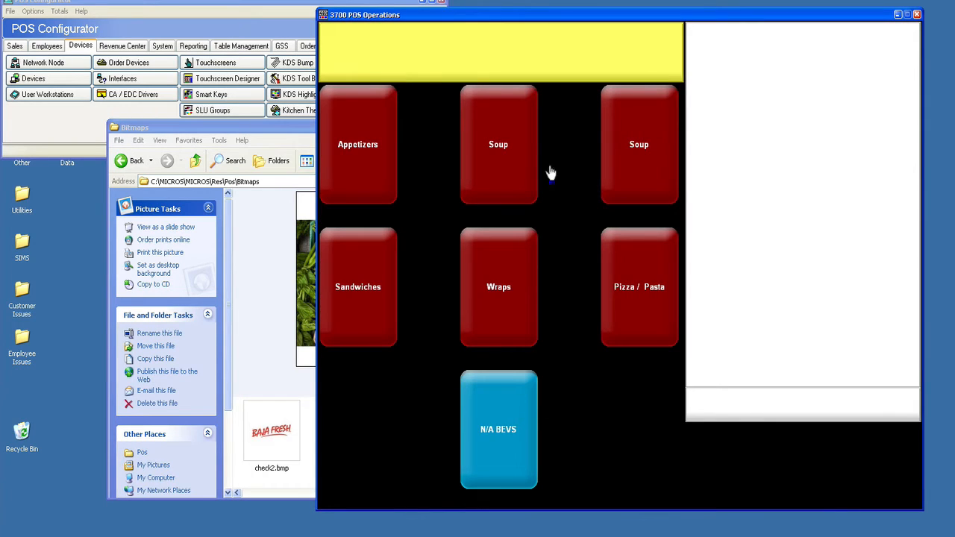
mouse_move(418, 156)
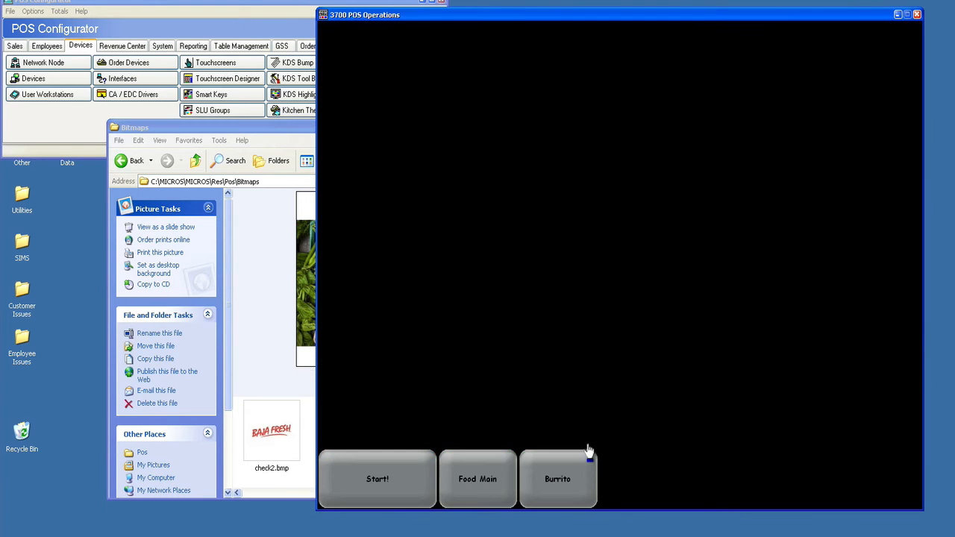
click(557, 478)
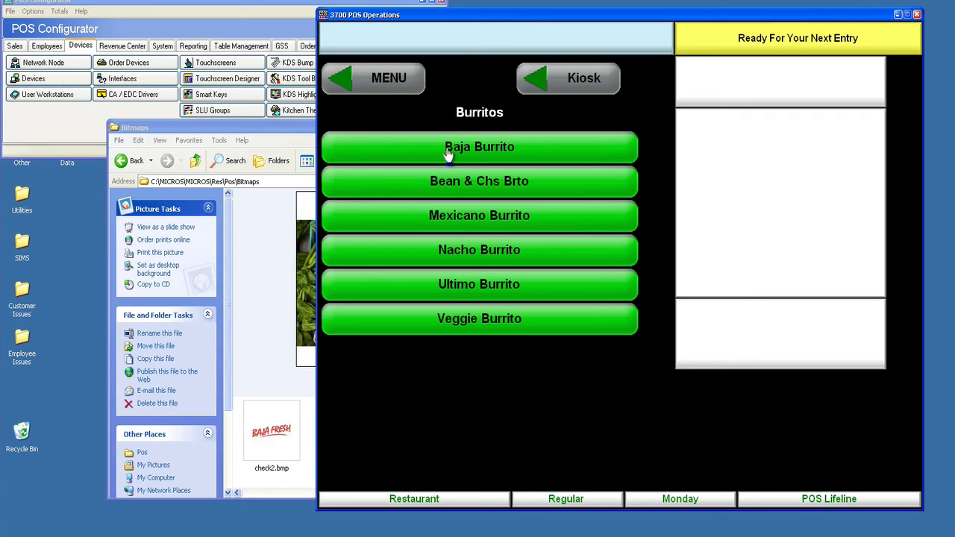
Step: Add a shrimp Baja Burrito to check 446, holding the pico and cheese
click(479, 146)
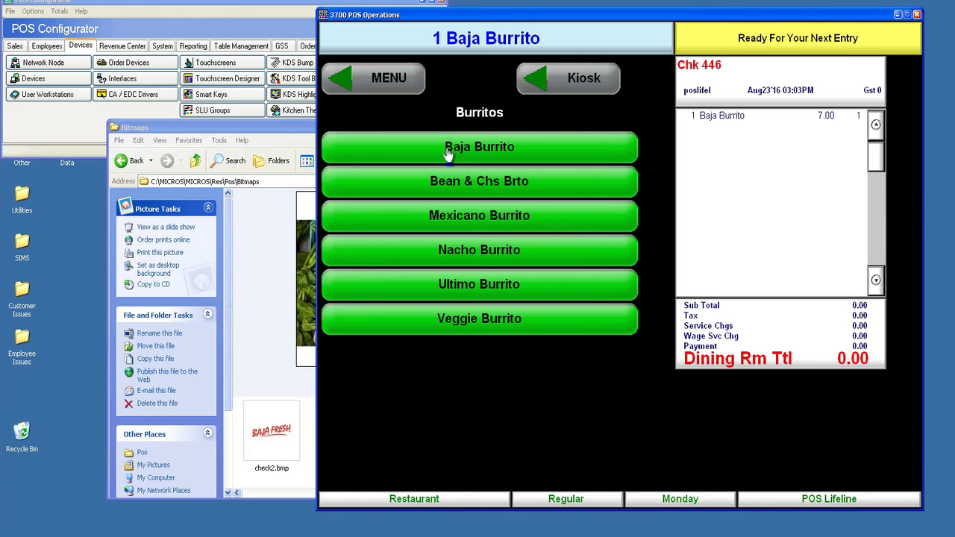
click(479, 146)
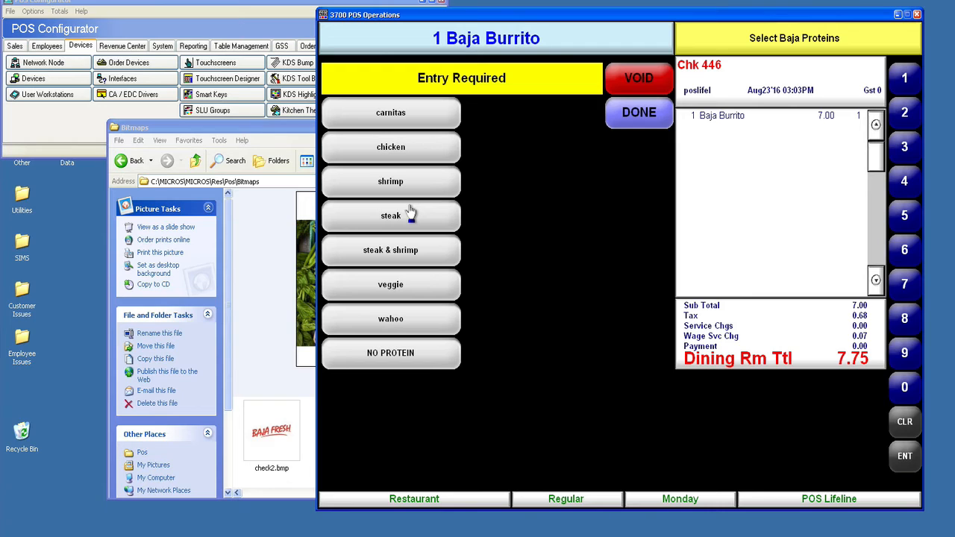
mouse_move(460, 136)
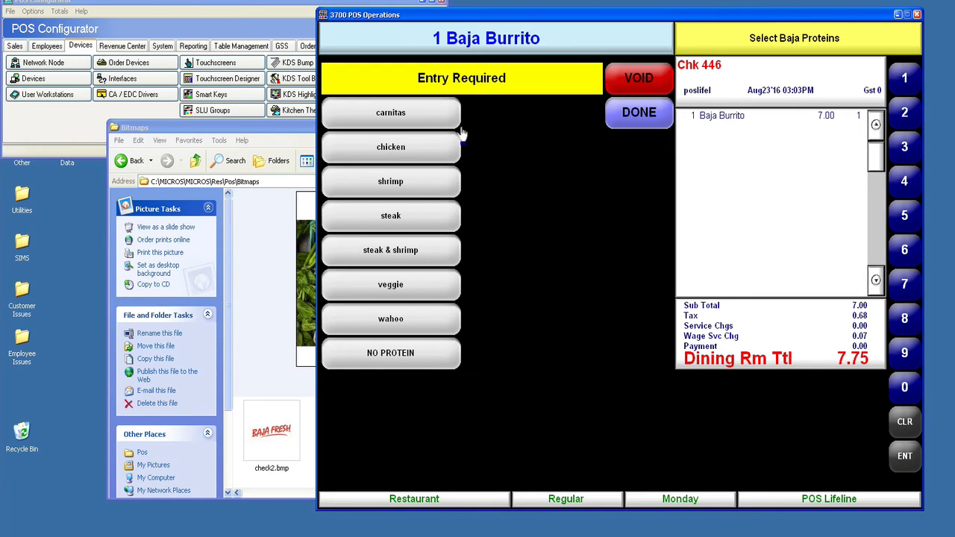
mouse_move(424, 230)
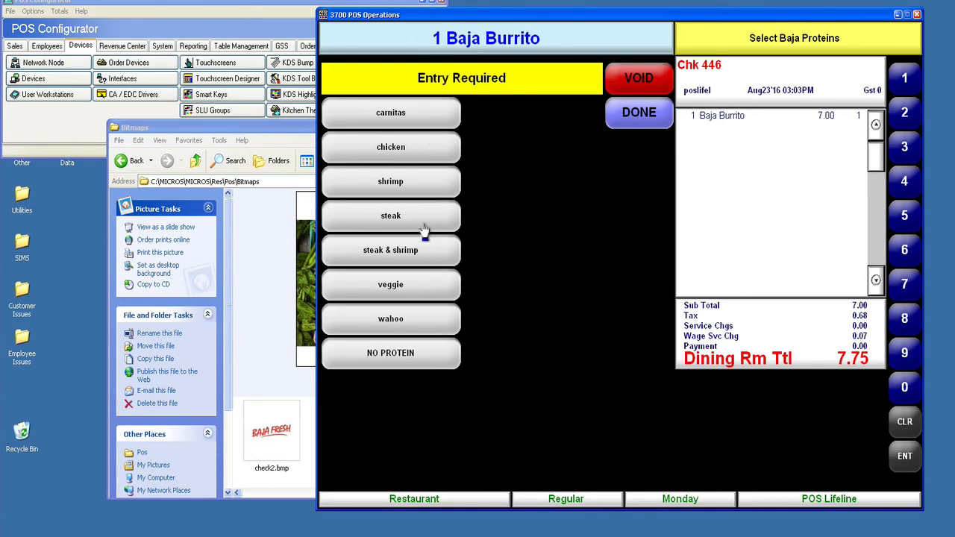
click(390, 182)
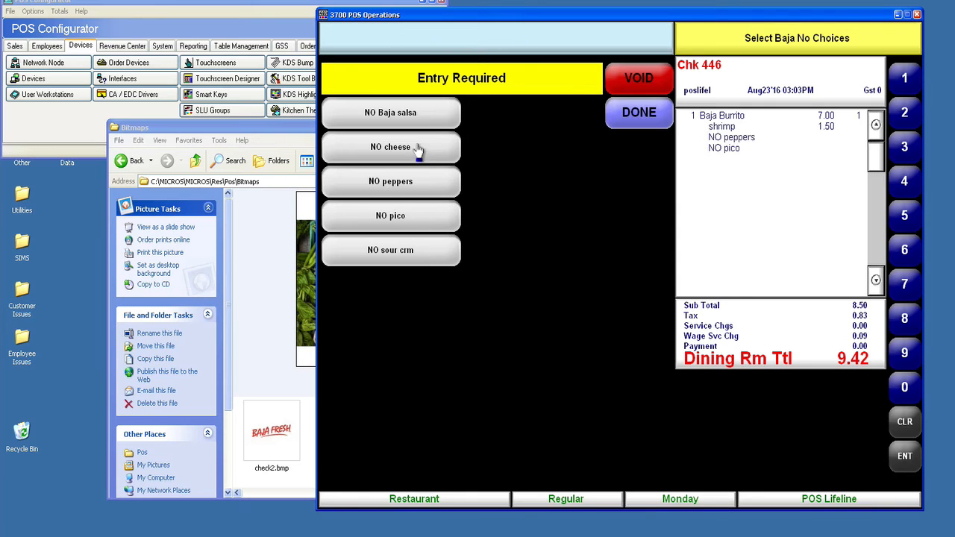
click(390, 147)
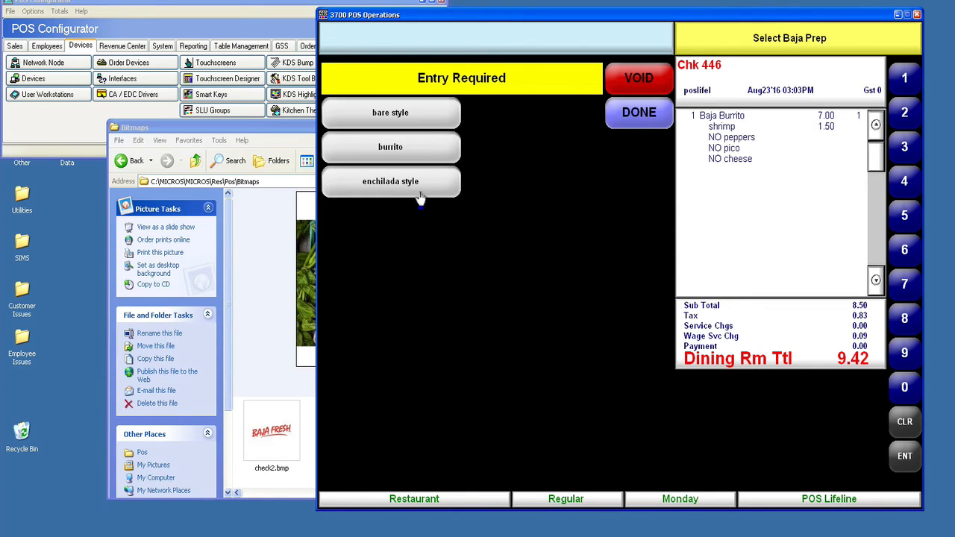
mouse_move(424, 157)
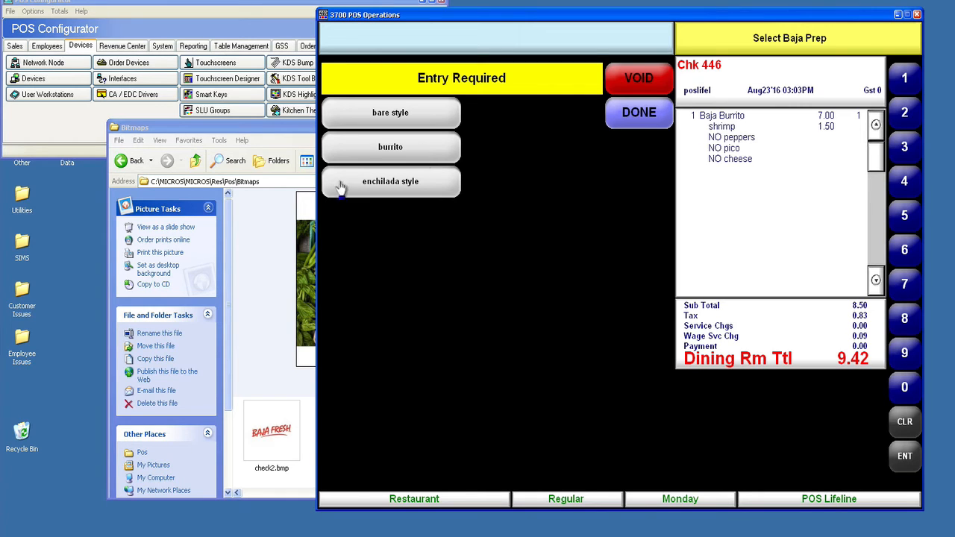
Step: Choose burrito prep for the shrimp Baja Burrito on check 446
click(391, 146)
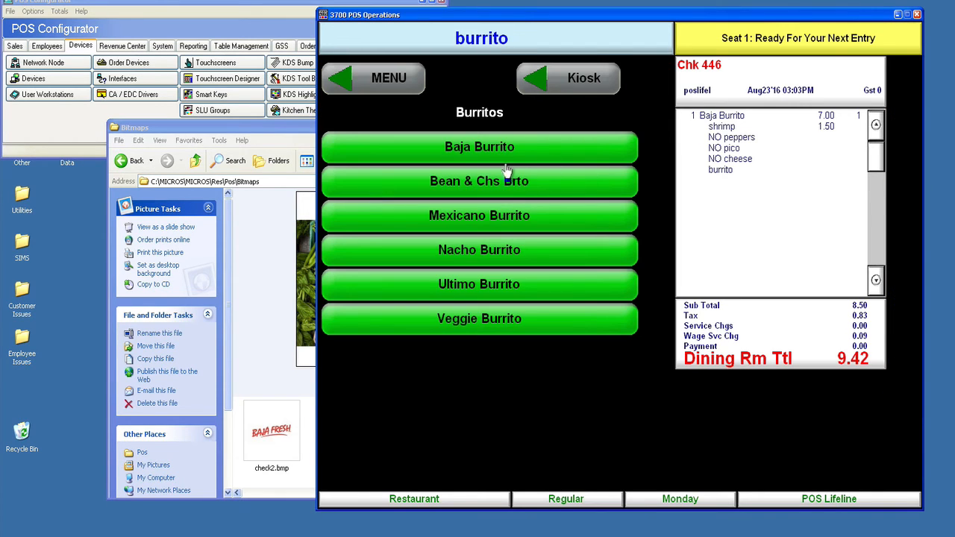
mouse_move(522, 153)
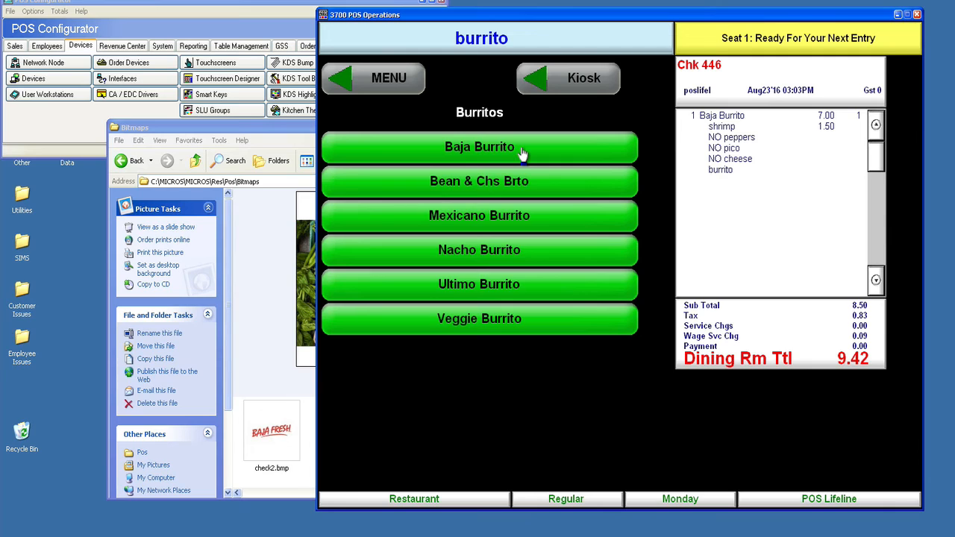
mouse_move(513, 295)
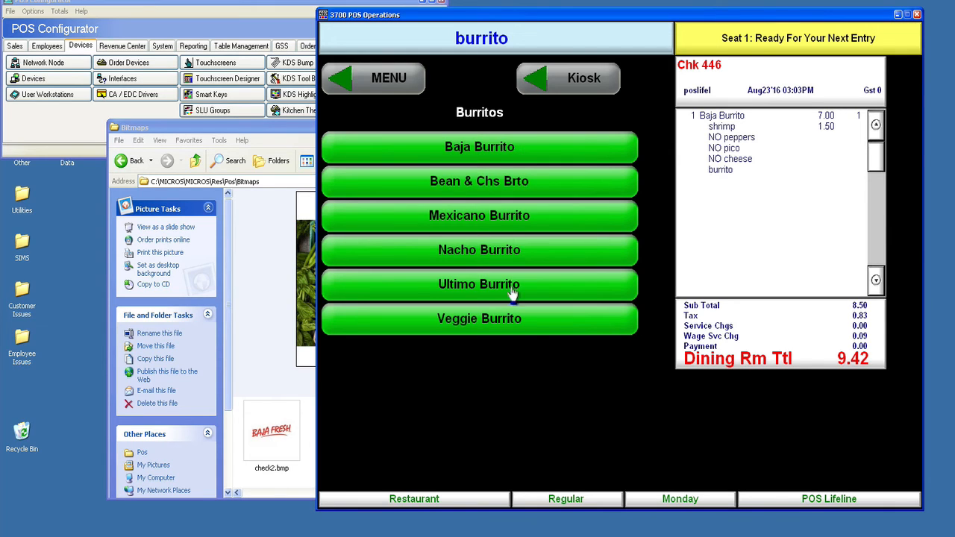
mouse_move(535, 211)
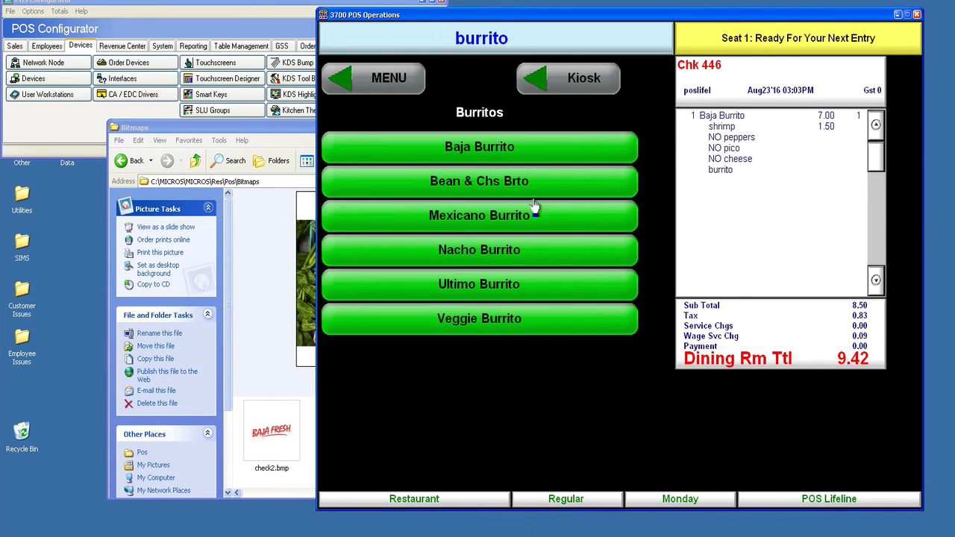
mouse_move(466, 428)
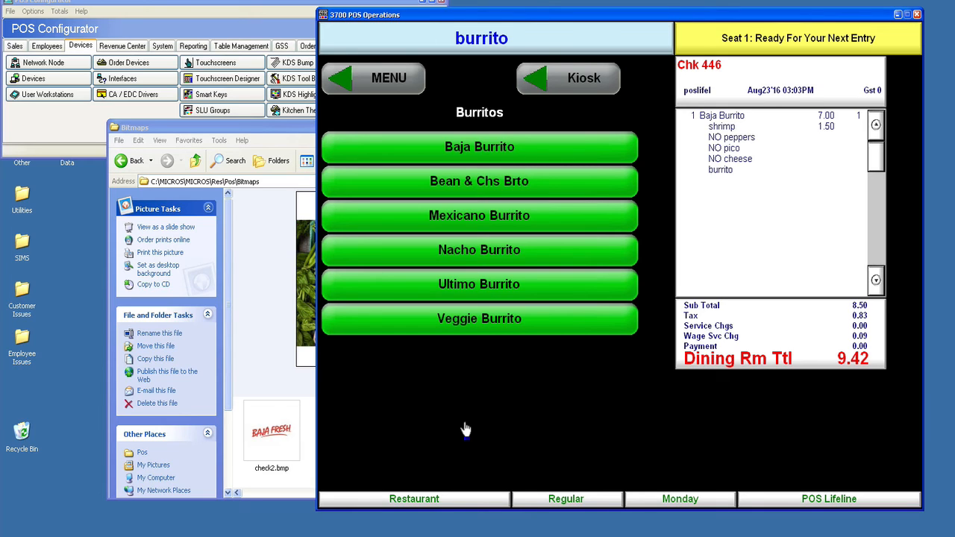
mouse_move(416, 104)
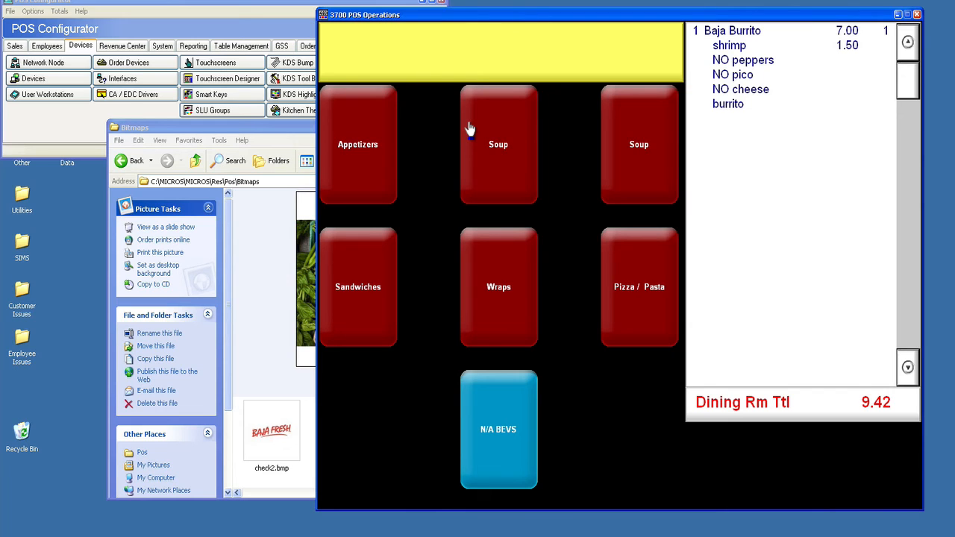
Step: Open the MicrosServer User Workstations record's display settings in POS Configurator
click(48, 94)
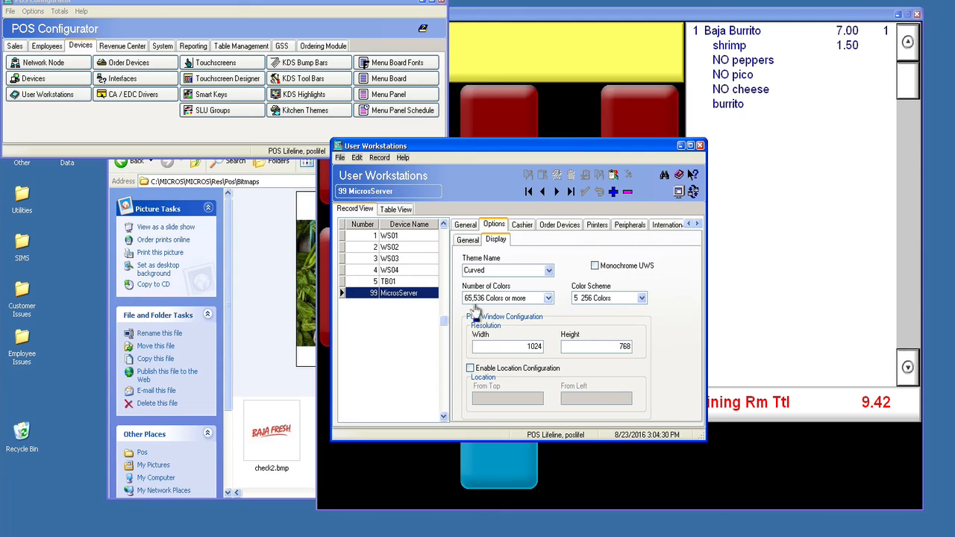
Step: Select workstation 5 TB01 to view its Elements theme, 1024×768 display settings
click(388, 281)
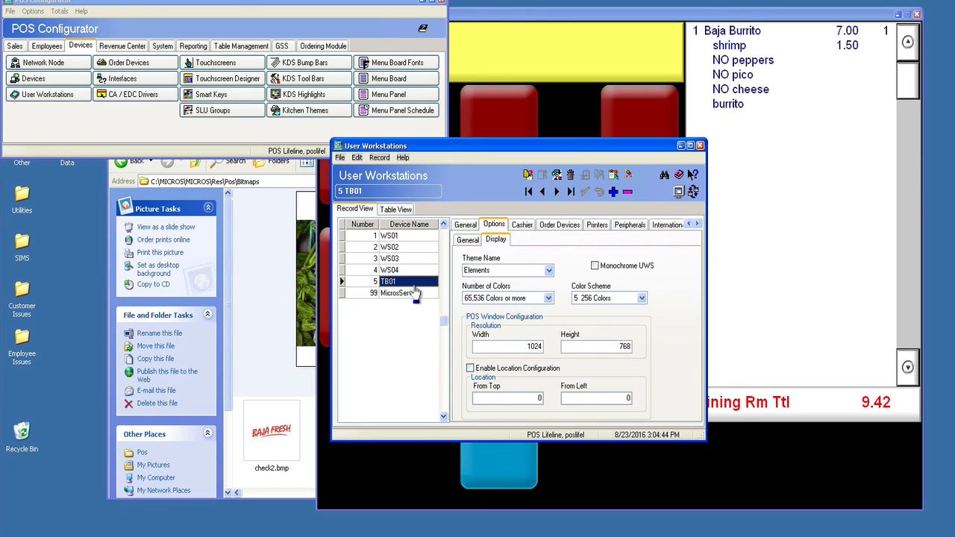
mouse_move(371, 261)
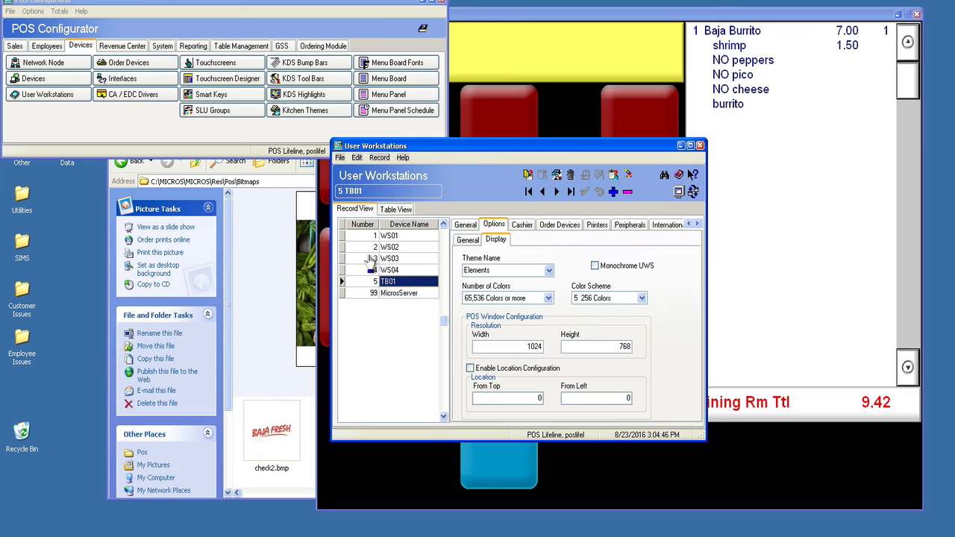